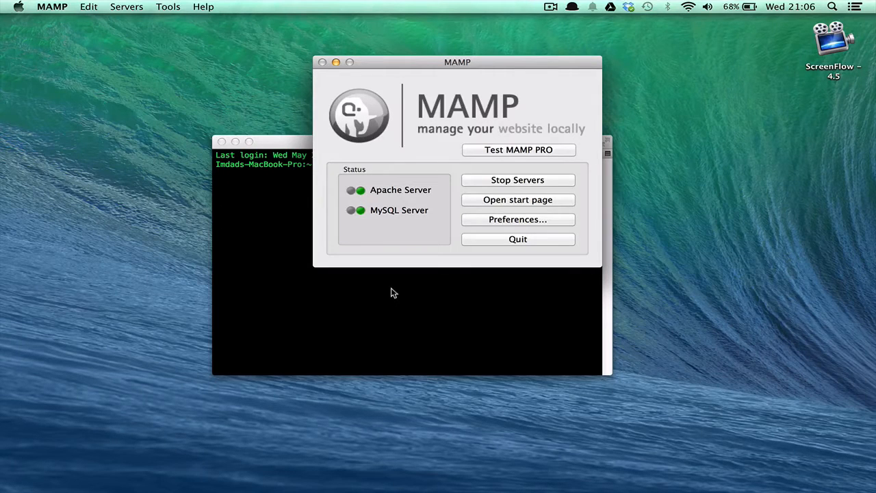
- Focus the Terminal window and type a throwaway test string 'thewebsite.com' at the prompt
left_click(408, 260)
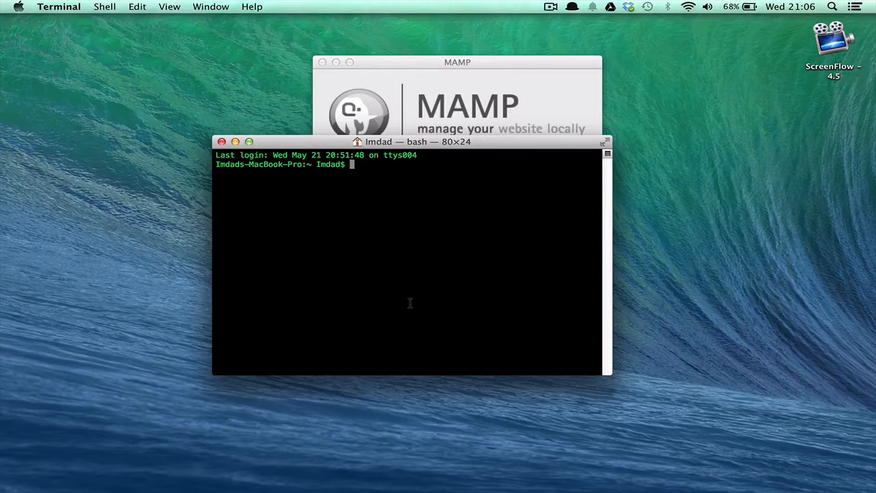
type("the")
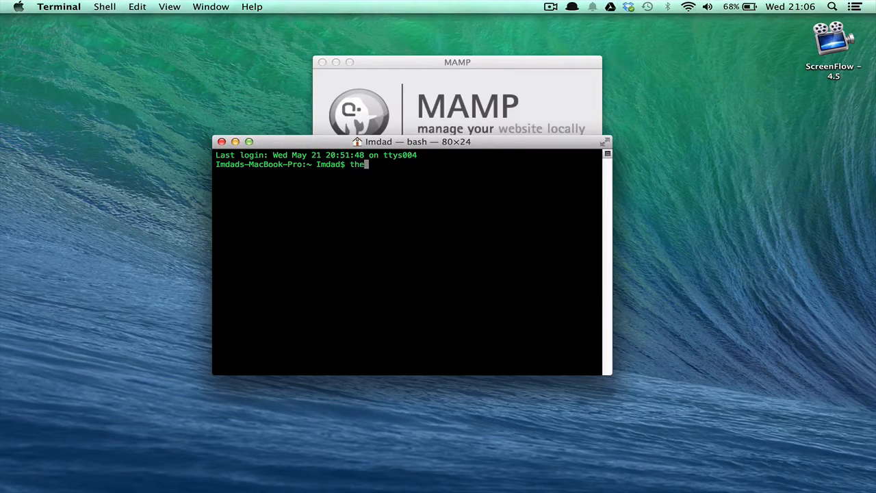
type("website")
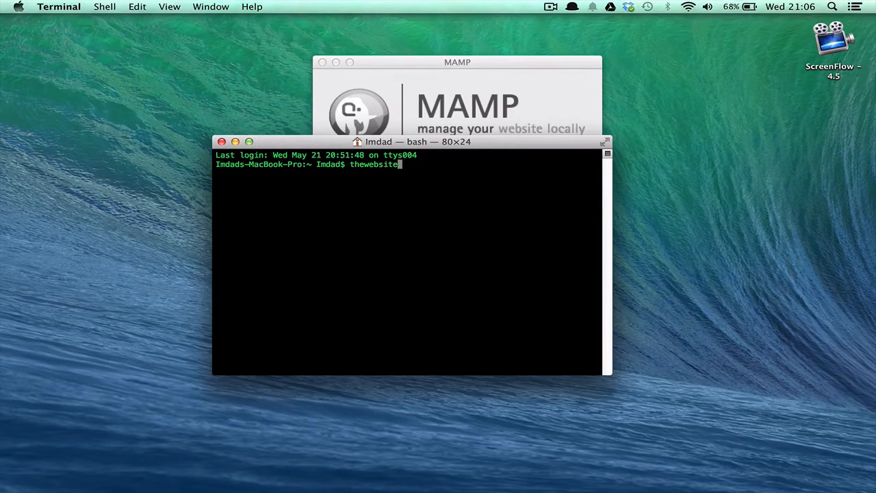
type(".com")
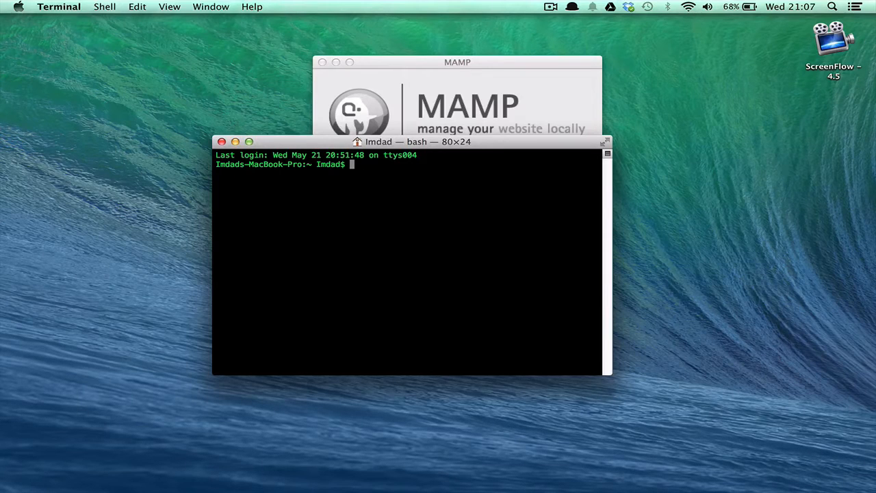
- Compose the login command ssh imdad@localhost, retyping the host after false starts
type("ssh")
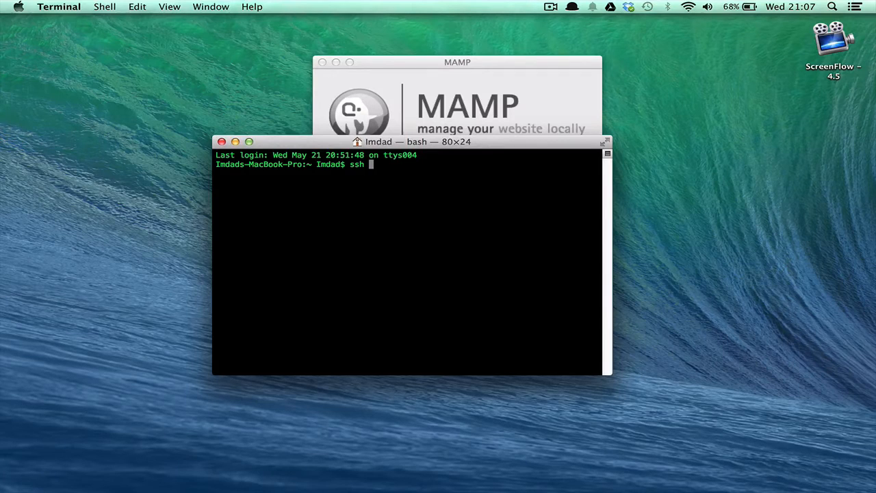
type("imdad")
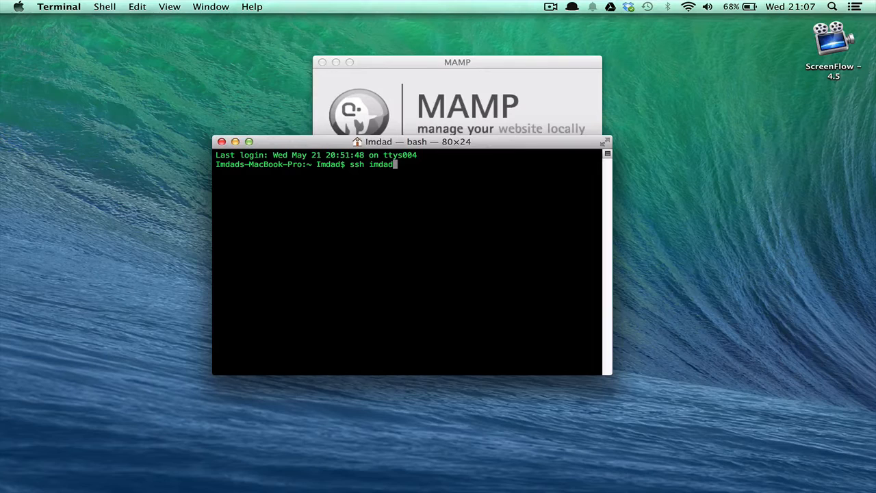
type("@")
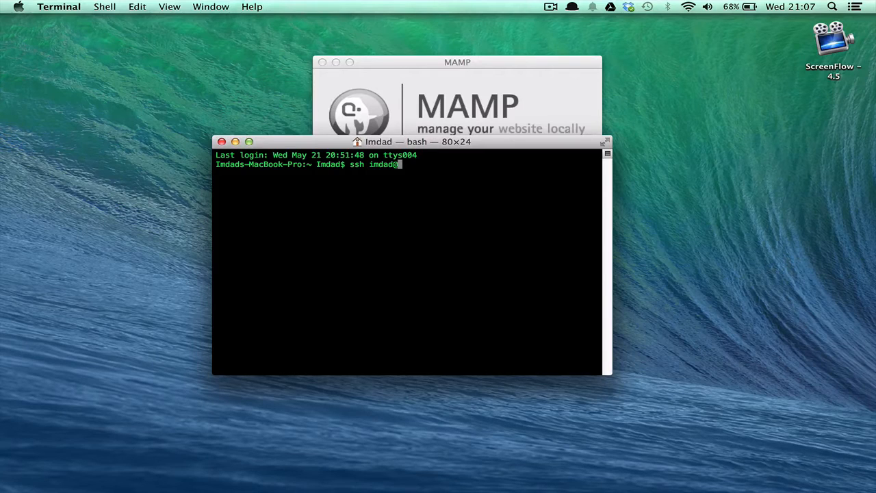
type("@website.")
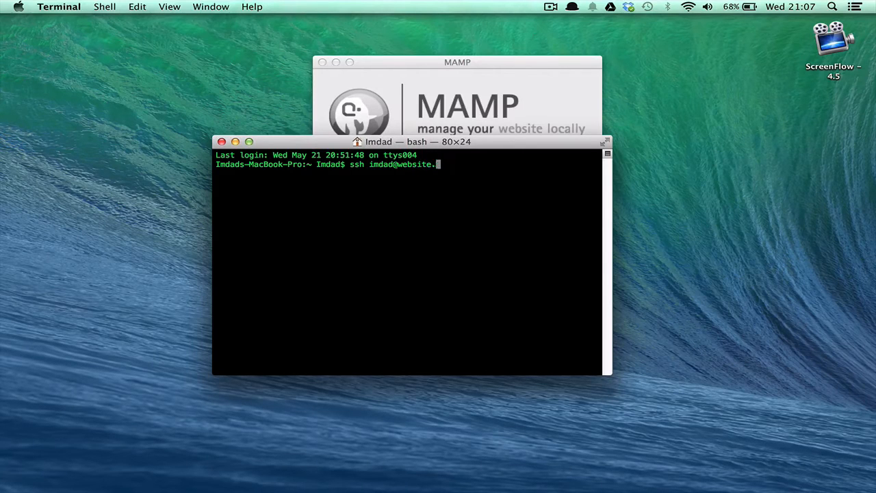
type("212.32.32")
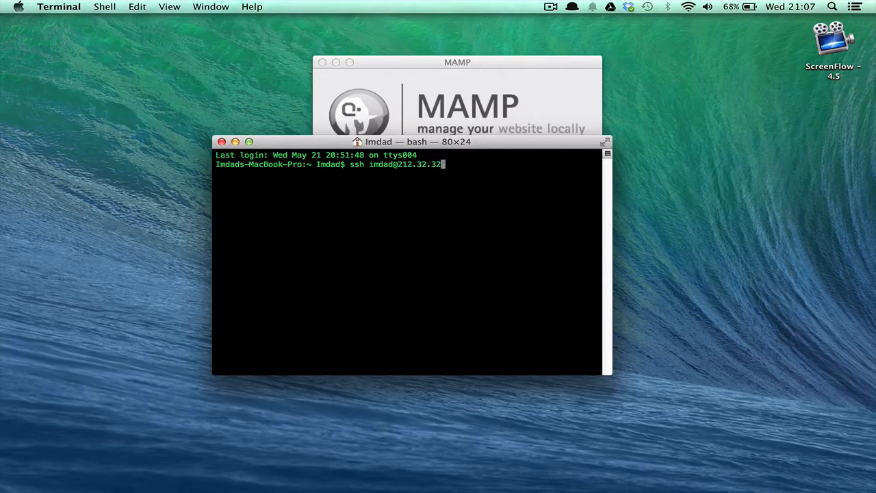
type("local")
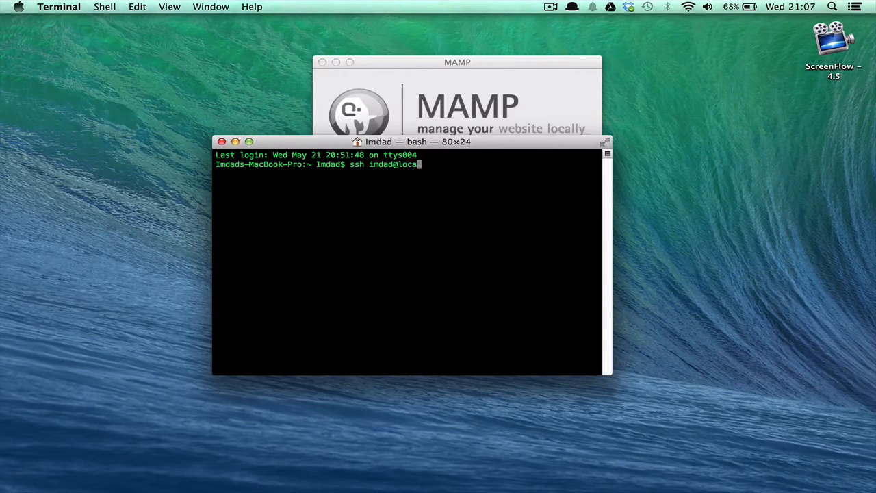
type("lhost")
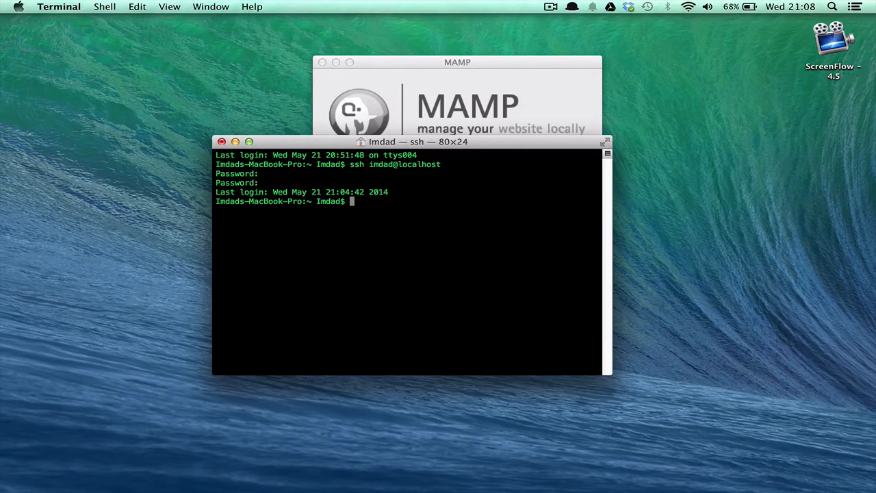
- Run ls to list the home directory, then start a cd command
type("ls")
type("cd")
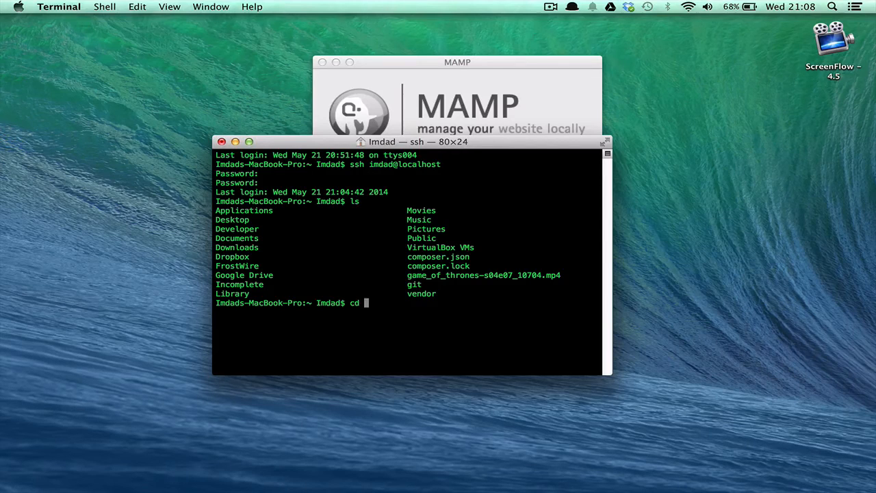
type("cl")
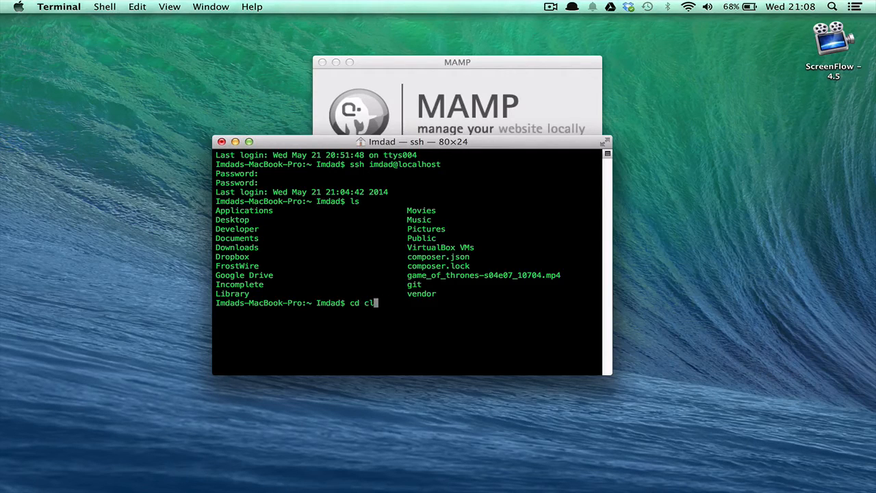